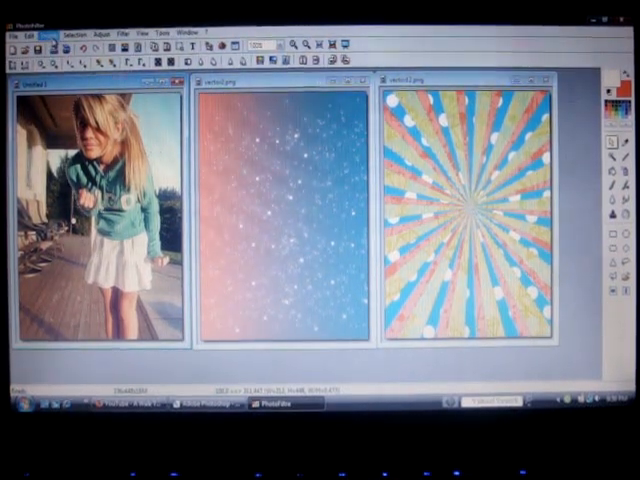
Step: Check the starry background's image size unchanged, then paste the girl into vector2.png
{"action": "left_click", "coordinate": [55, 32]}
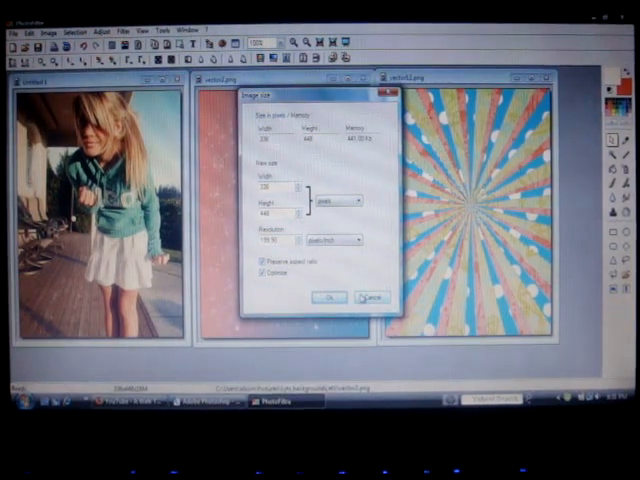
{"action": "left_click", "coordinate": [328, 297]}
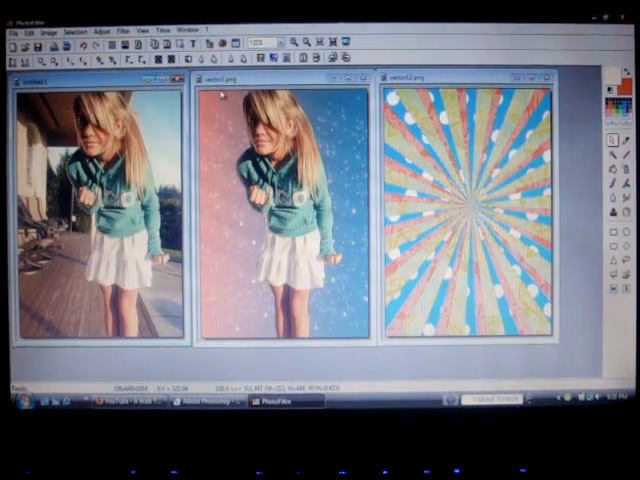
{"action": "left_click", "coordinate": [84, 36]}
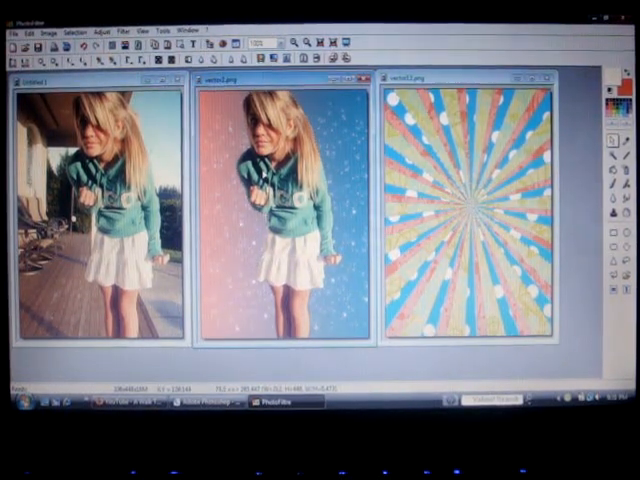
{"action": "left_click", "coordinate": [122, 30]}
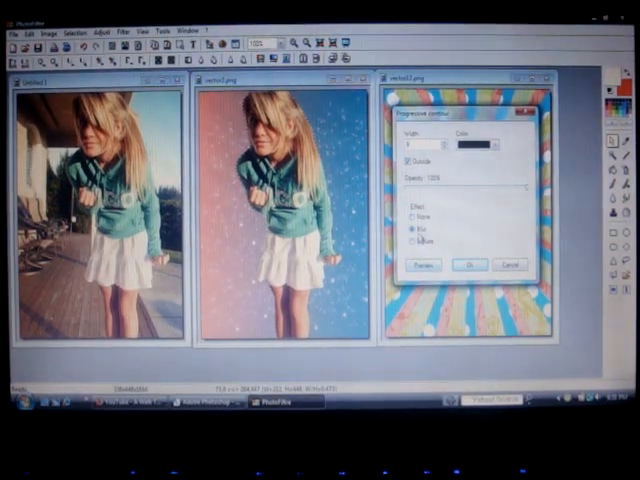
Step: Choose the Blur effect for the dark outside contour and preview the girl's shadow
{"action": "left_click", "coordinate": [425, 266]}
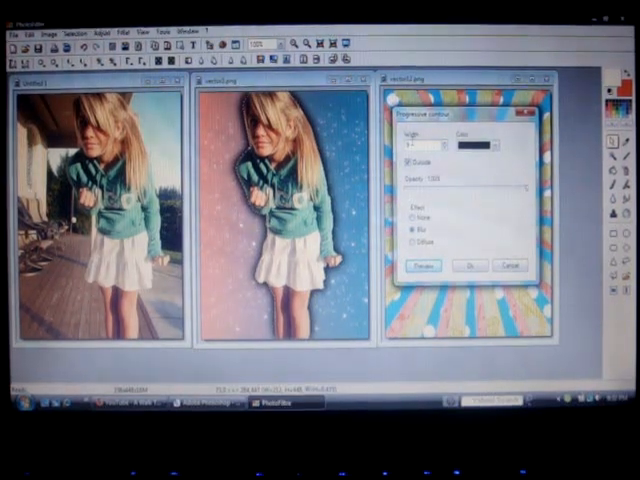
{"action": "left_click", "coordinate": [470, 265]}
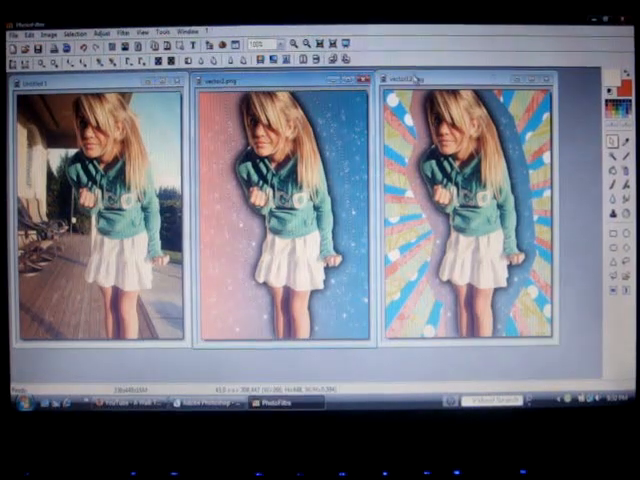
Step: Open the Selection menu while the sunburst image is active
{"action": "left_click", "coordinate": [73, 32]}
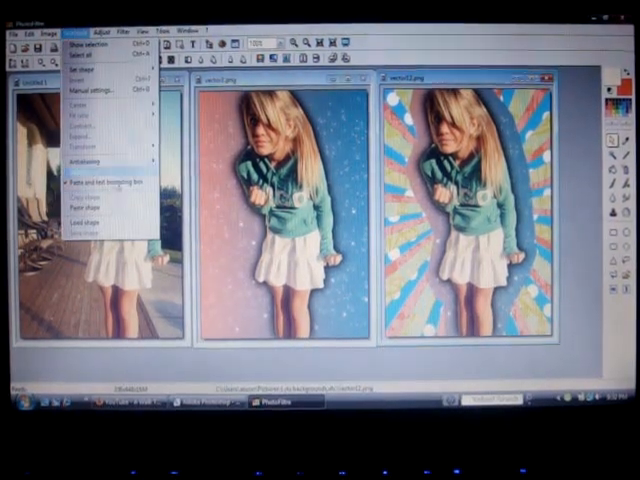